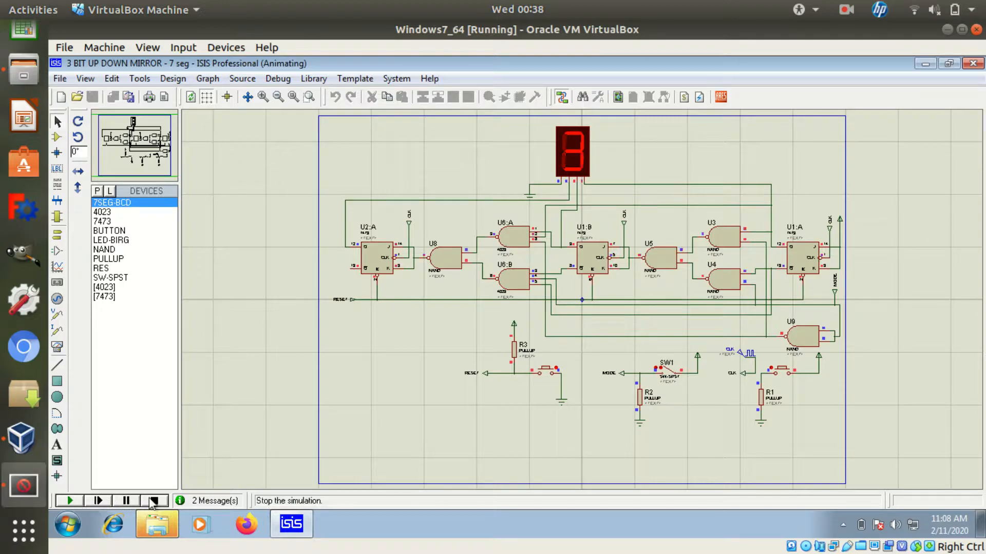
Stop the counter simulation and run it again so the 7-segment display lights up.
left_click(154, 501)
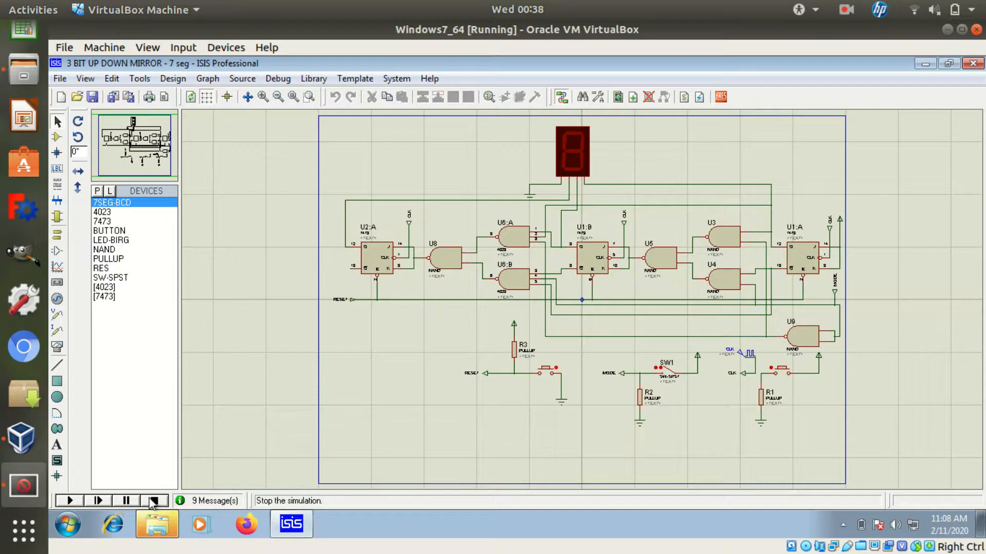
mouse_move(69, 500)
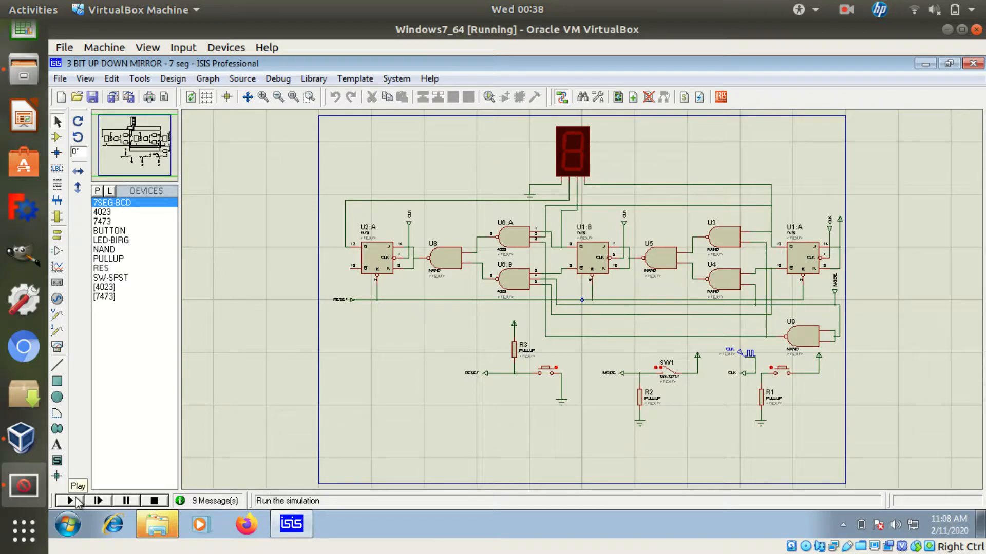
left_click(67, 501)
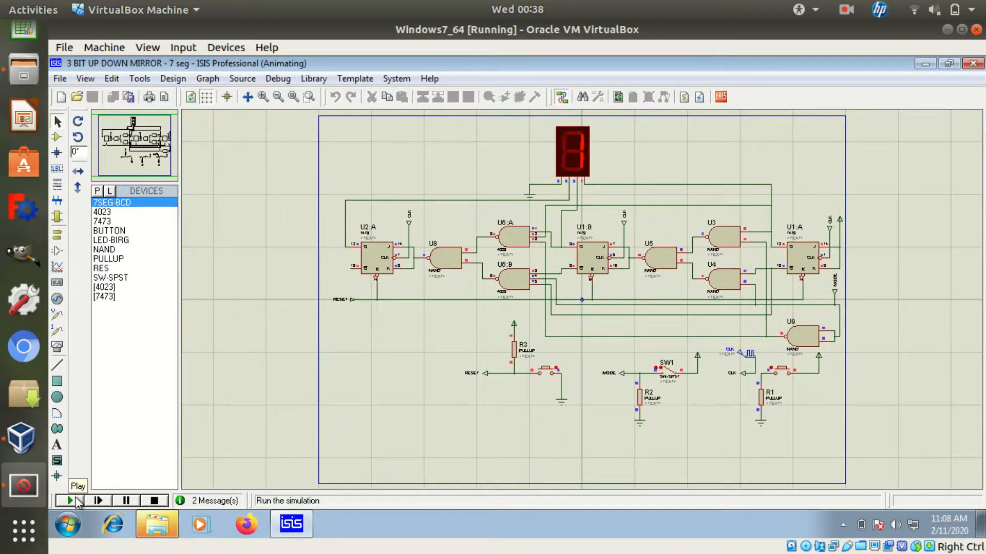